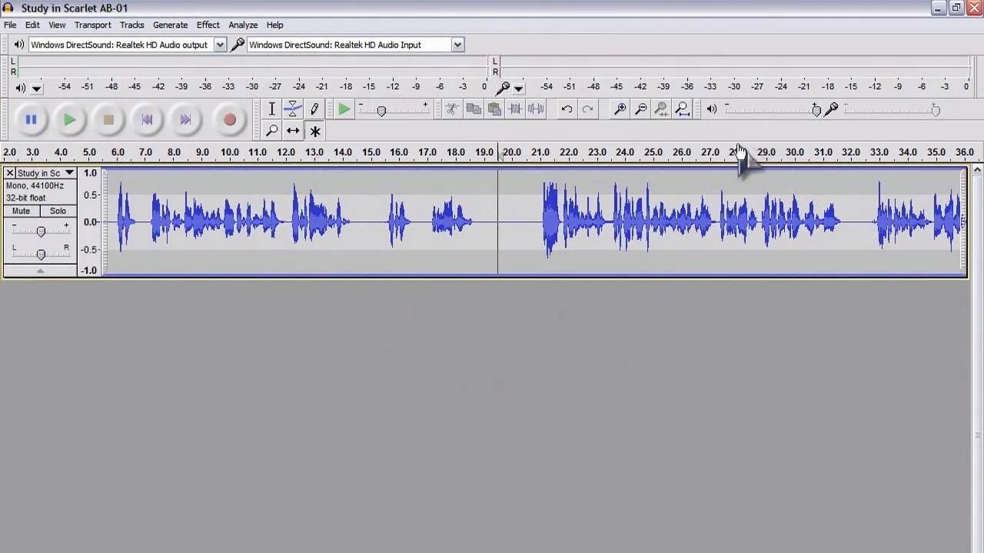
mouse_move(683, 244)
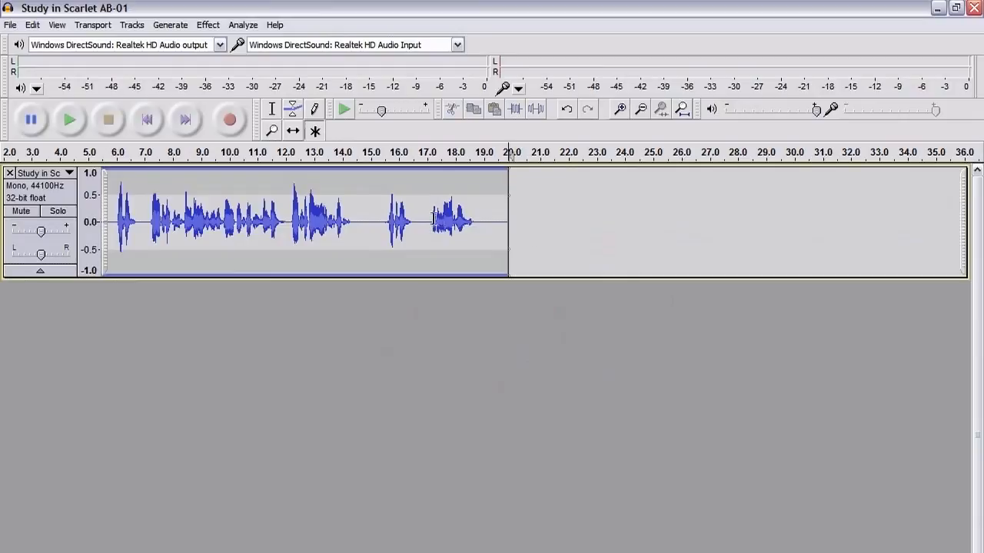
mouse_move(750, 142)
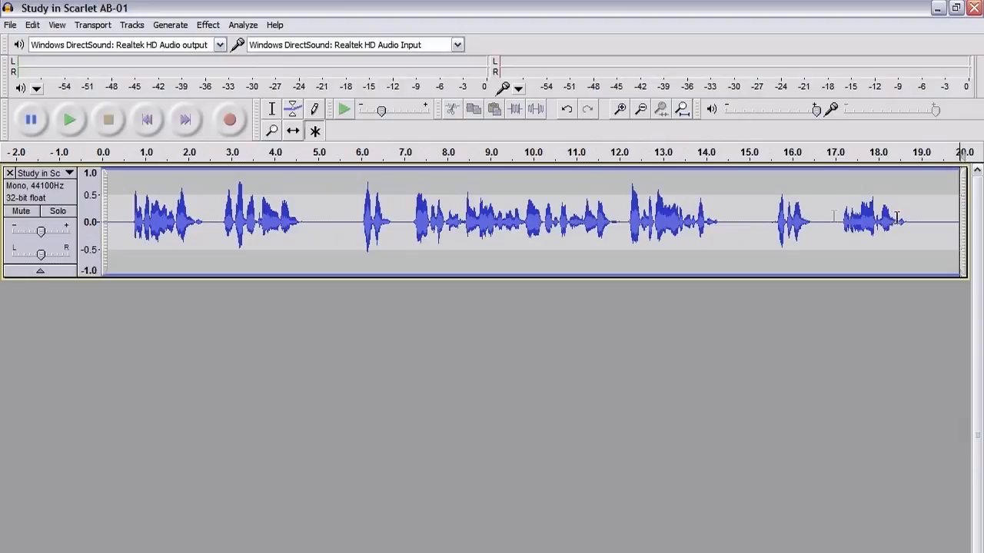
left_click(207, 24)
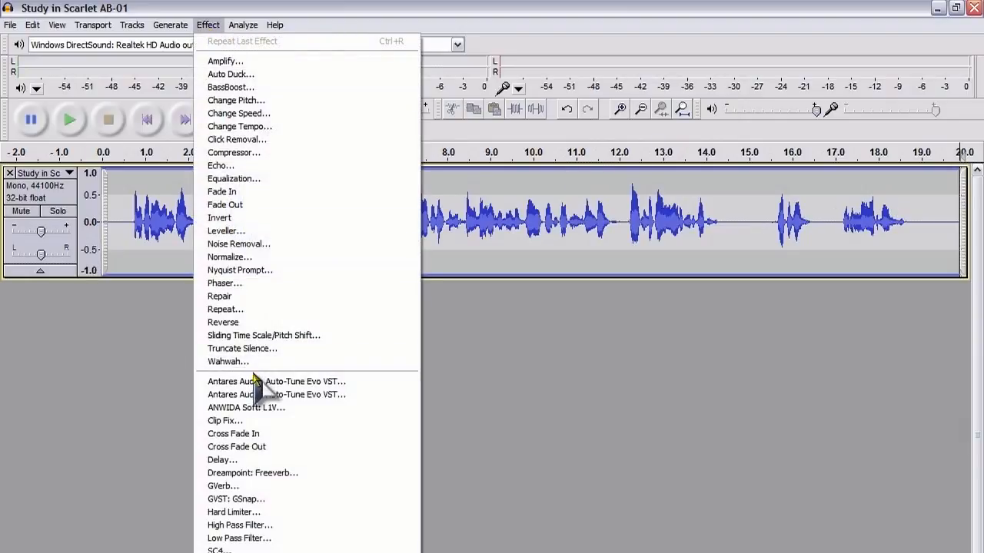
mouse_move(276, 382)
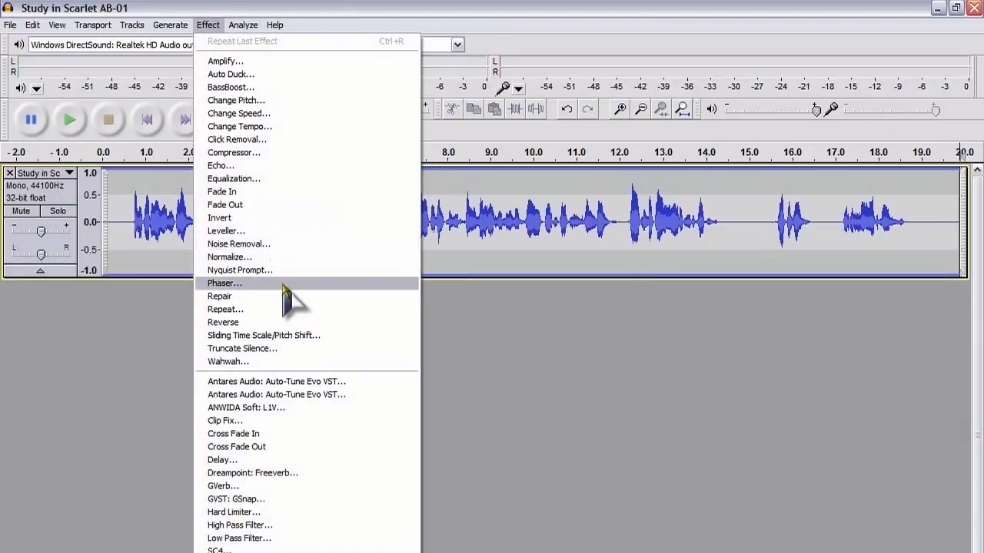
left_click(277, 381)
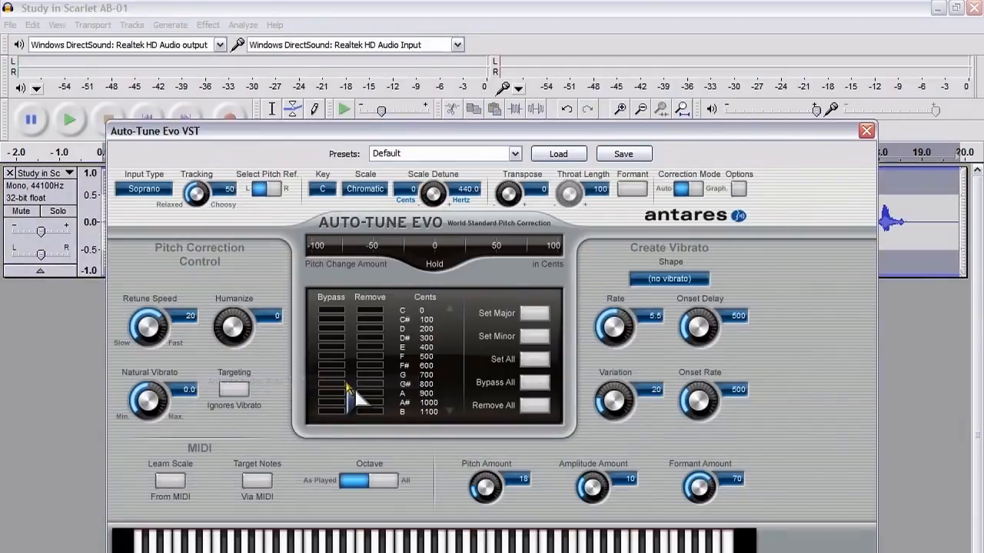
mouse_move(866, 129)
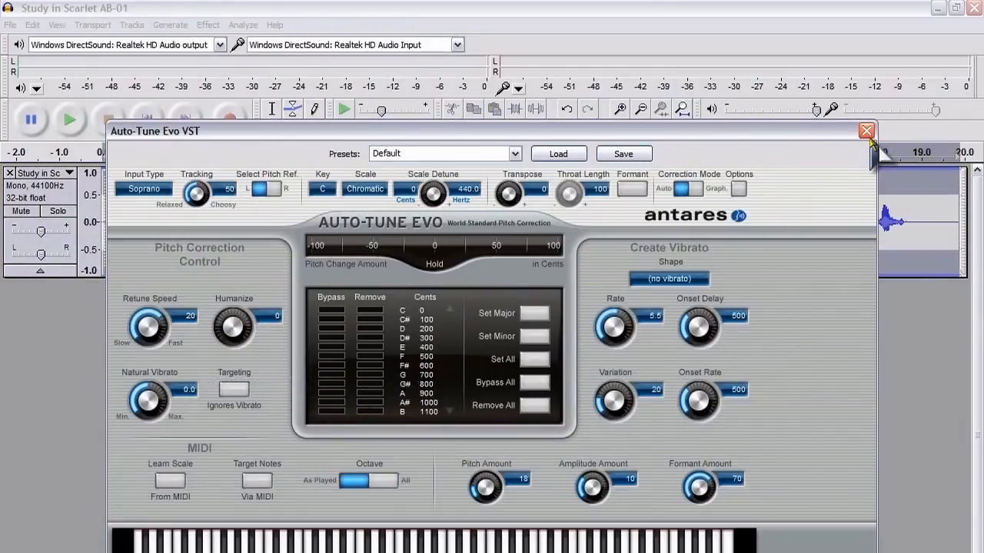
left_click(867, 129)
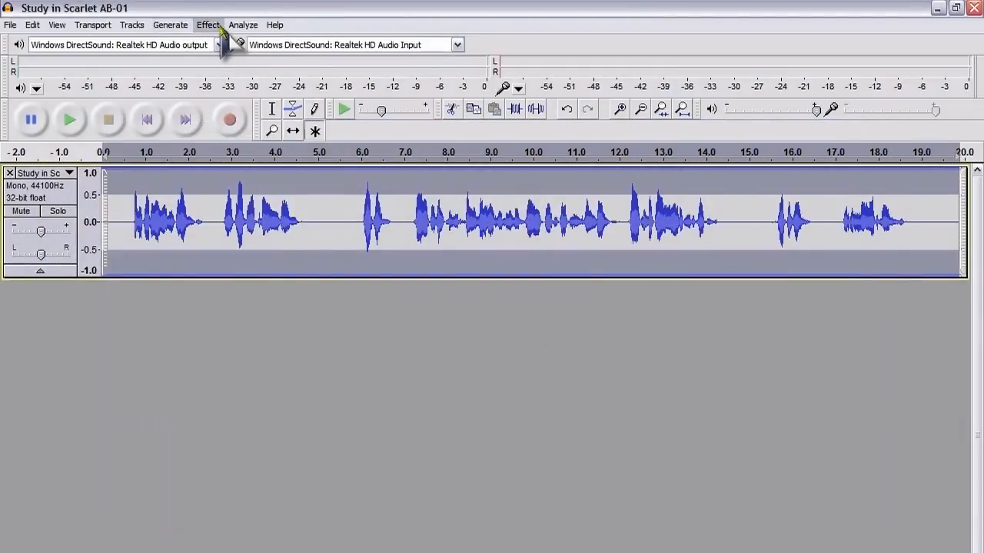
- In Preferences > Effects, enable 'Rescan VST effects next time Audacity is started'
left_click(207, 24)
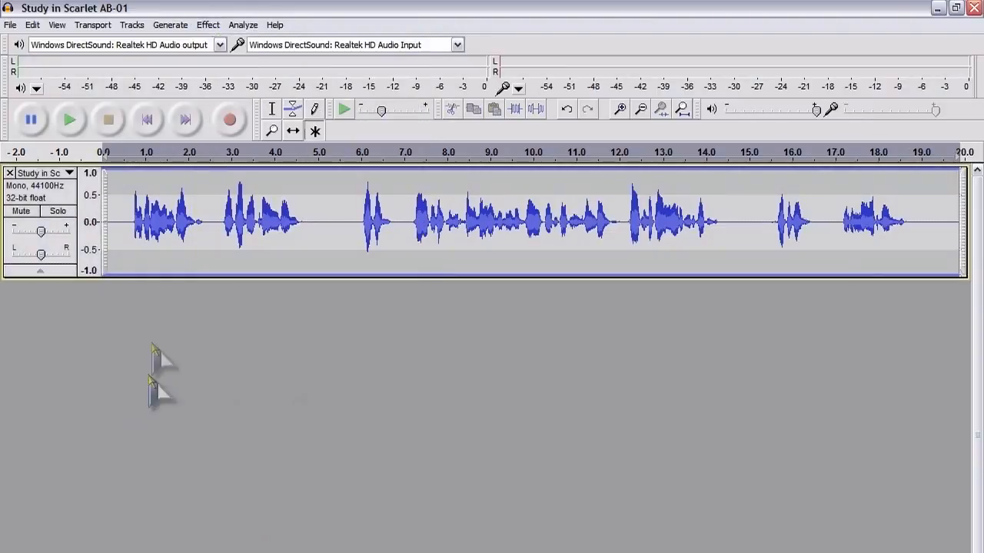
left_click(33, 25)
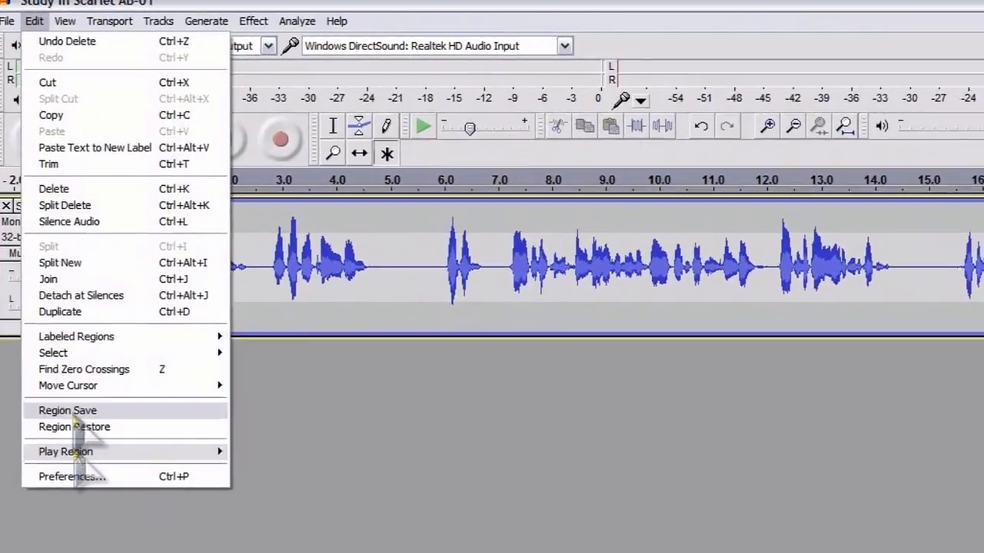
left_click(71, 477)
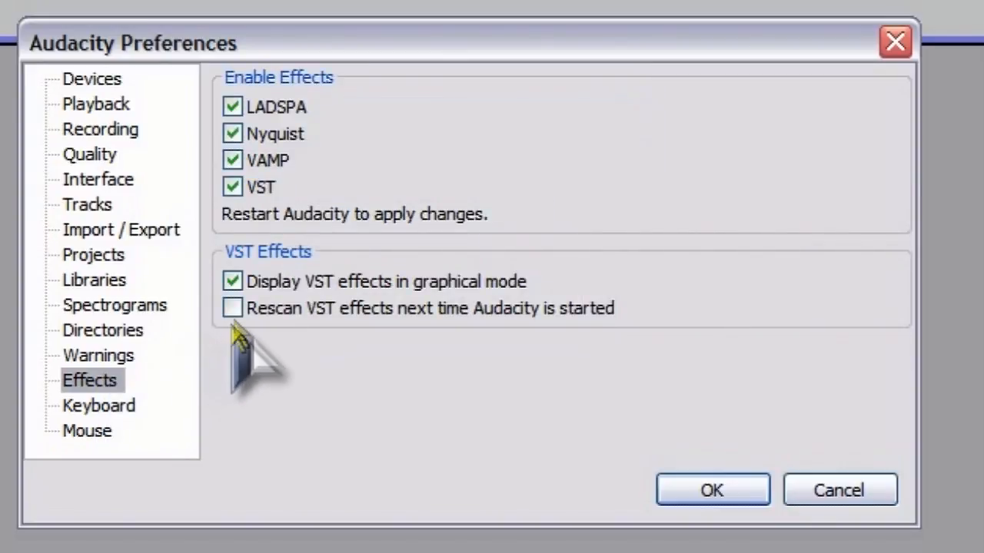
left_click(232, 308)
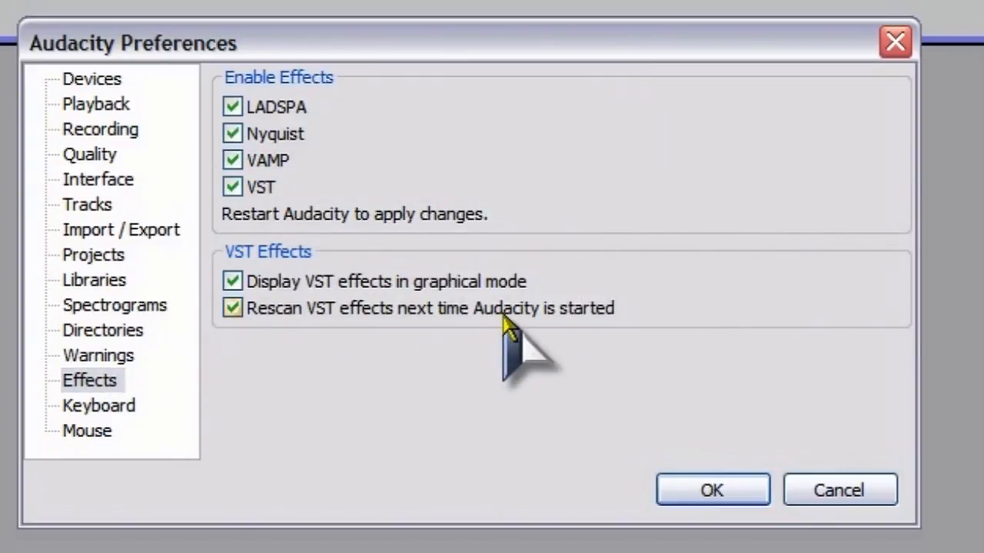
mouse_move(546, 385)
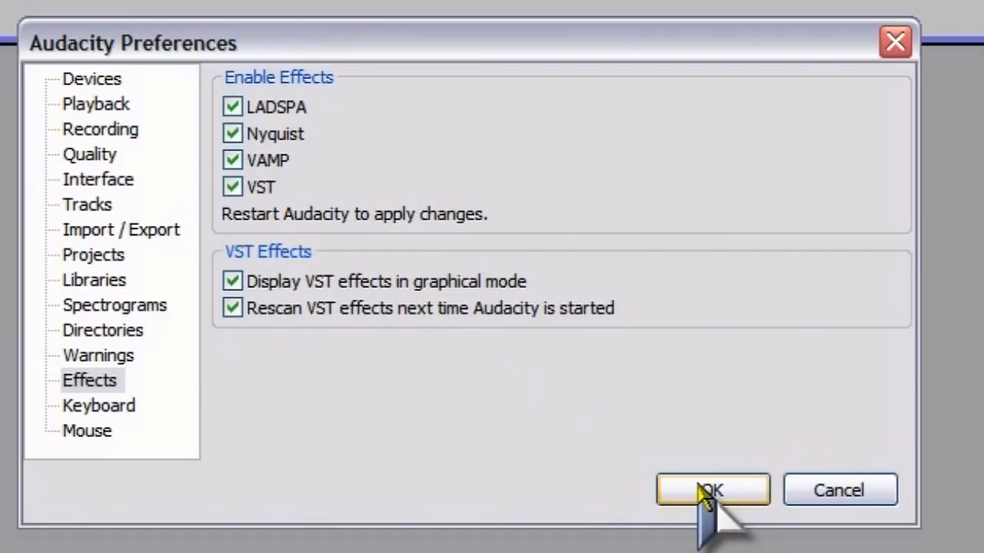
- Confirm the rescan setting, then set the effect preview length to 20 seconds and save
left_click(95, 105)
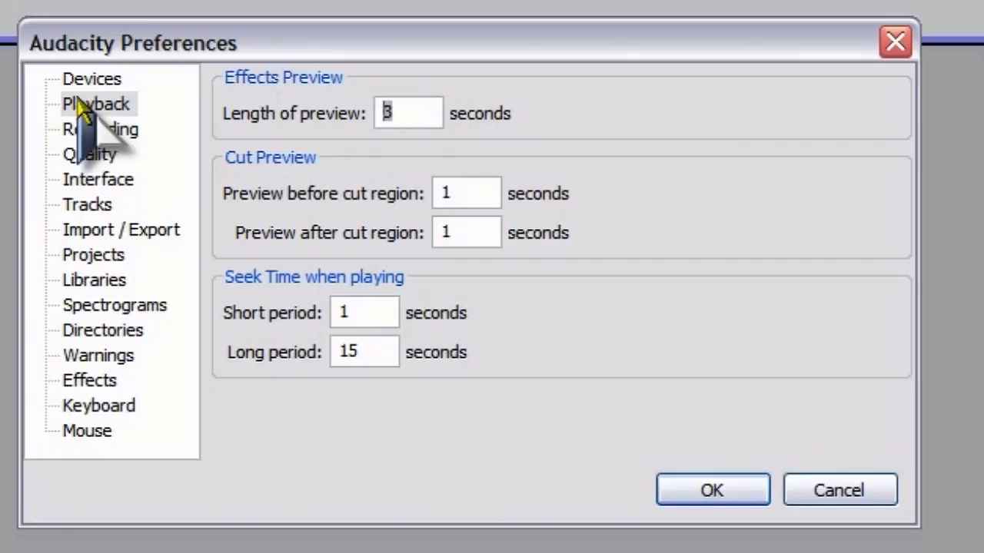
type("20")
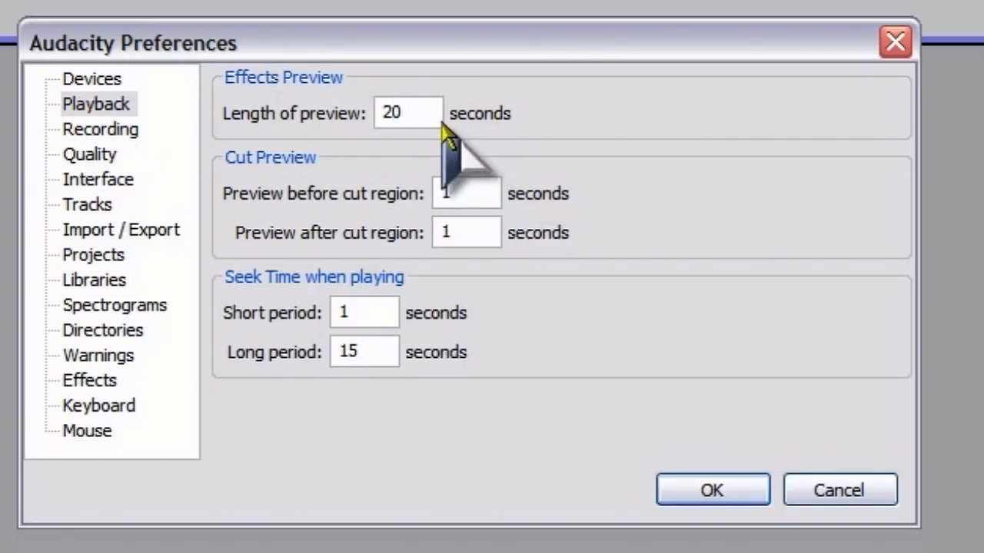
mouse_move(907, 100)
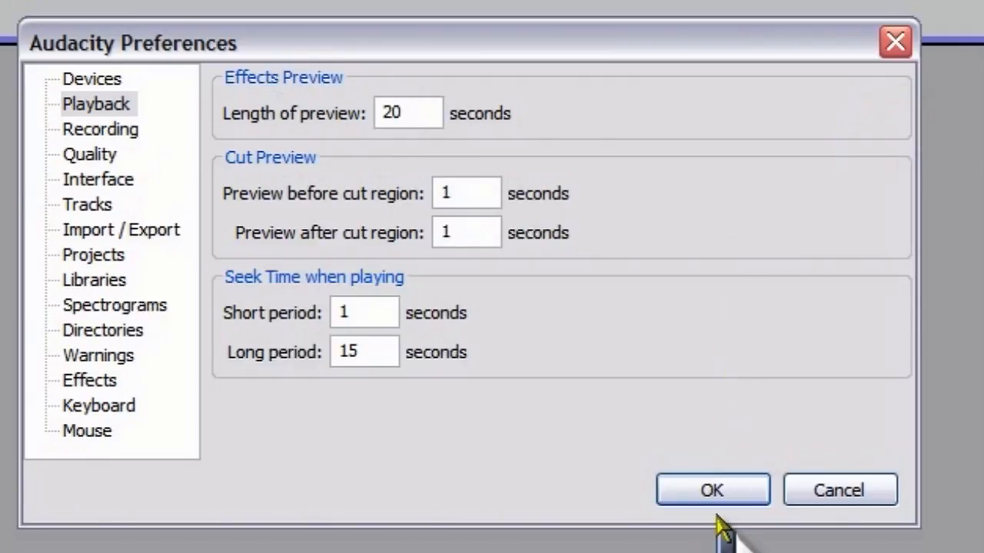
left_click(710, 488)
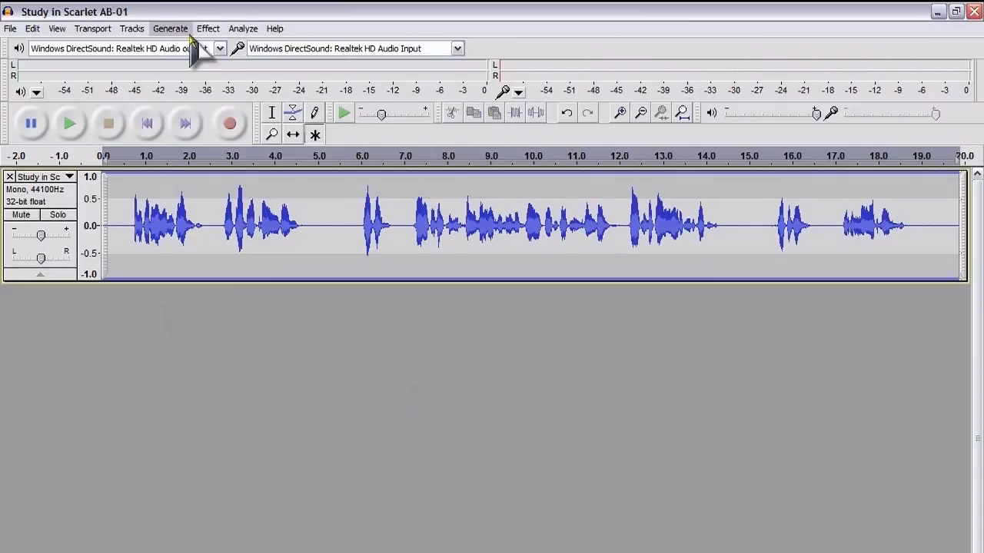
- Launch Antares Auto-Tune Evo VST from the Effect menu and show its Input Type choices
left_click(207, 28)
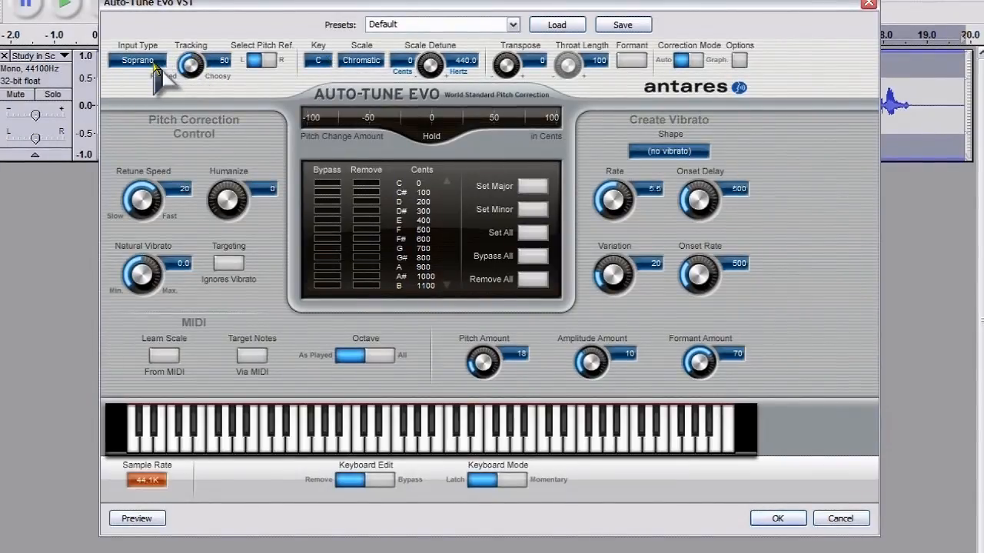
left_click(138, 60)
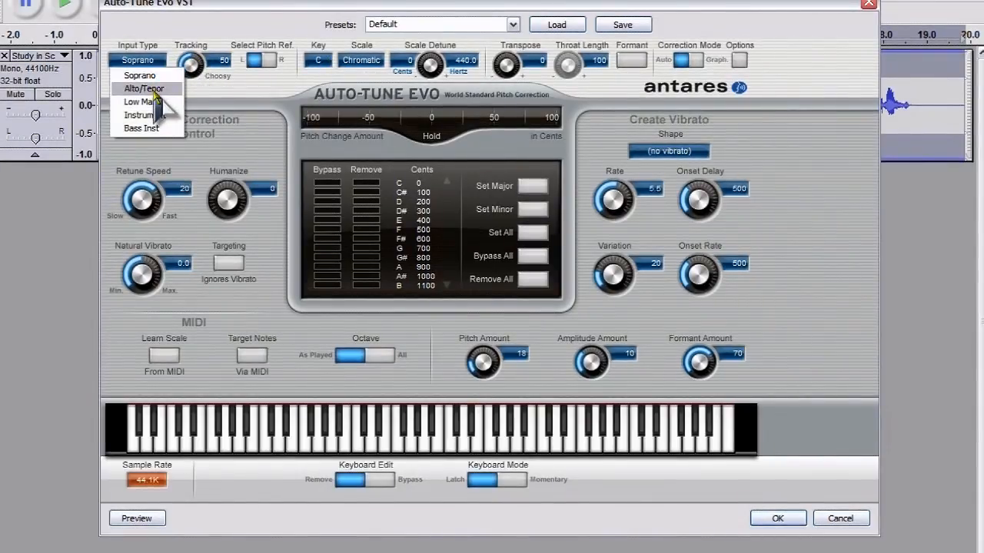
mouse_move(156, 113)
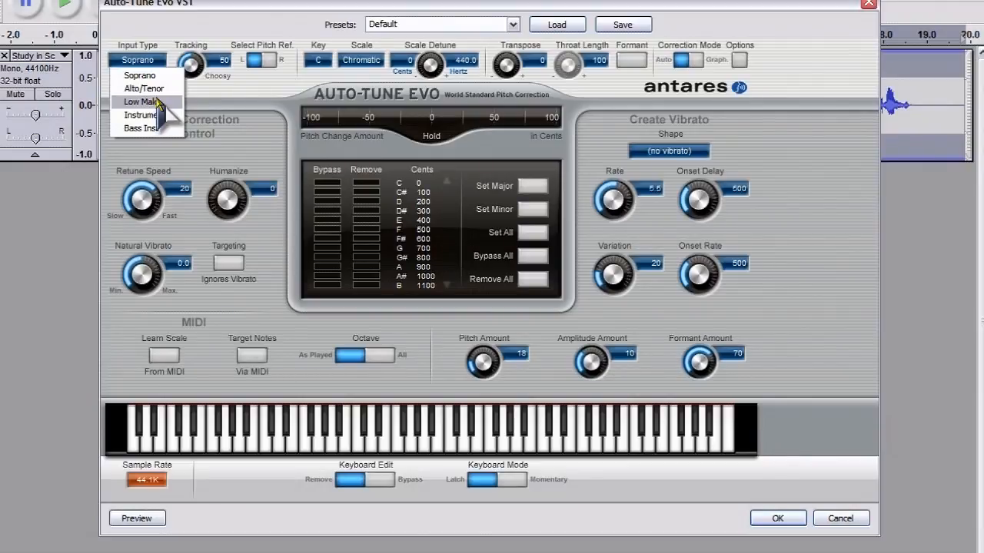
mouse_move(156, 115)
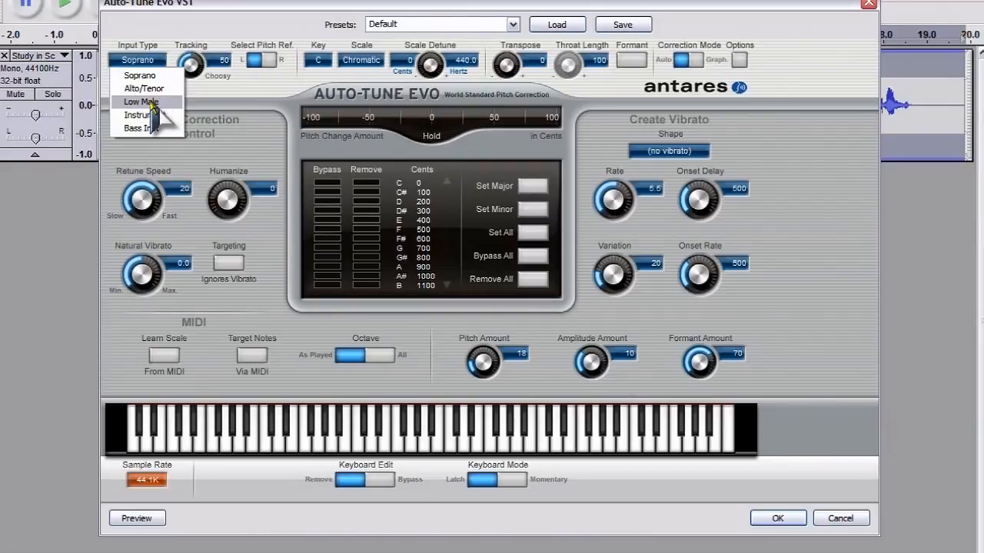
- Choose Low Male as Auto-Tune Evo's input type in place of Soprano
left_click(138, 101)
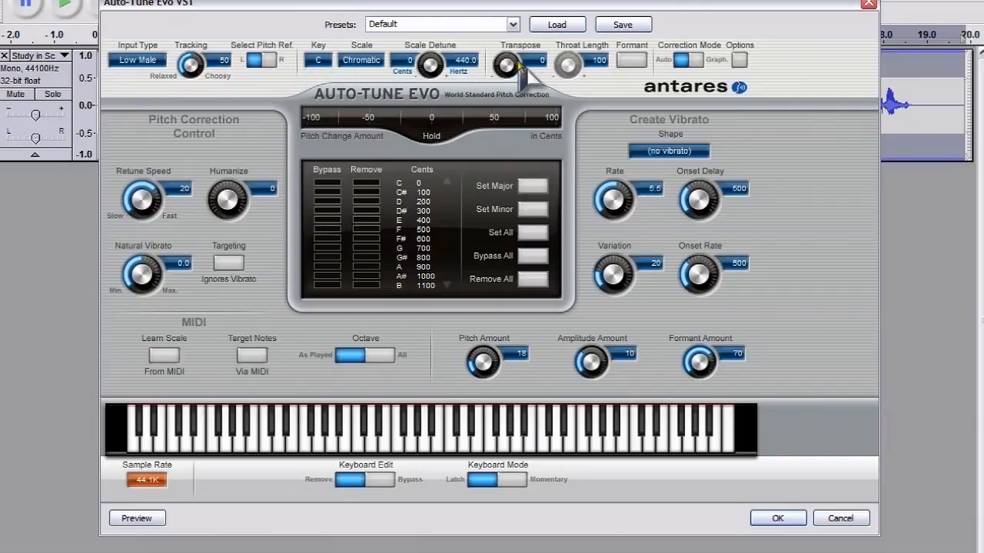
mouse_move(624, 74)
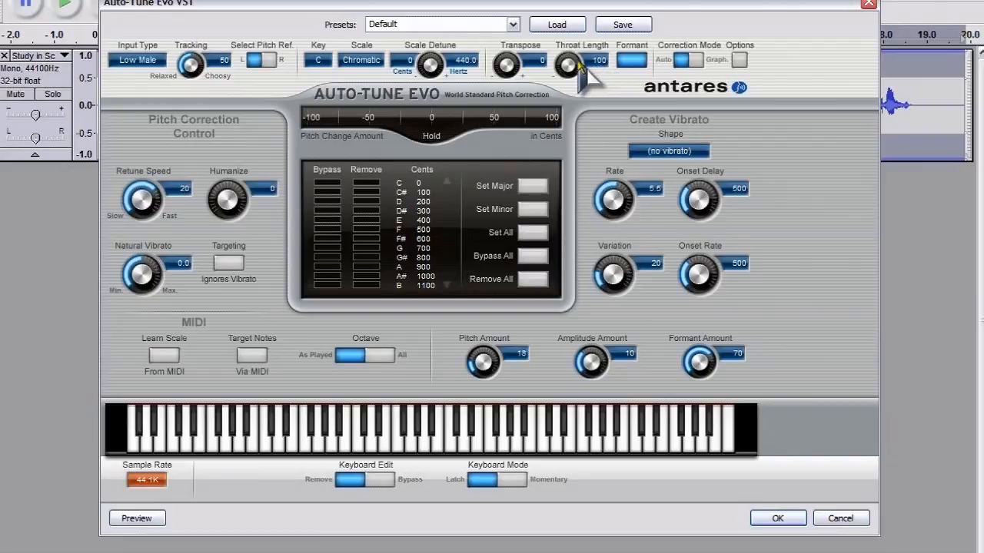
- Retune the Throat Length and Transpose knobs away from their default amounts
left_click_drag(570, 64, 578, 62)
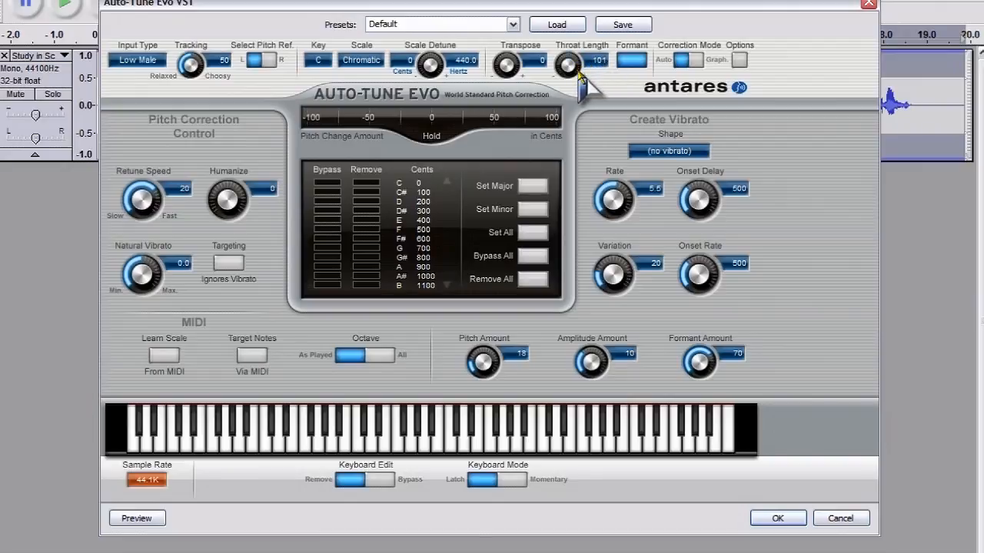
left_click_drag(568, 65, 571, 54)
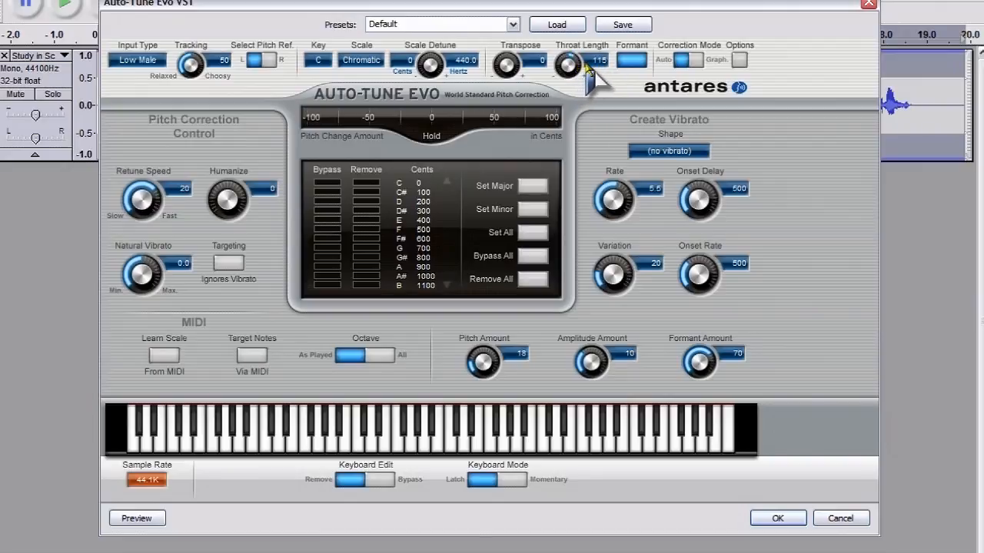
left_click_drag(506, 65, 522, 58)
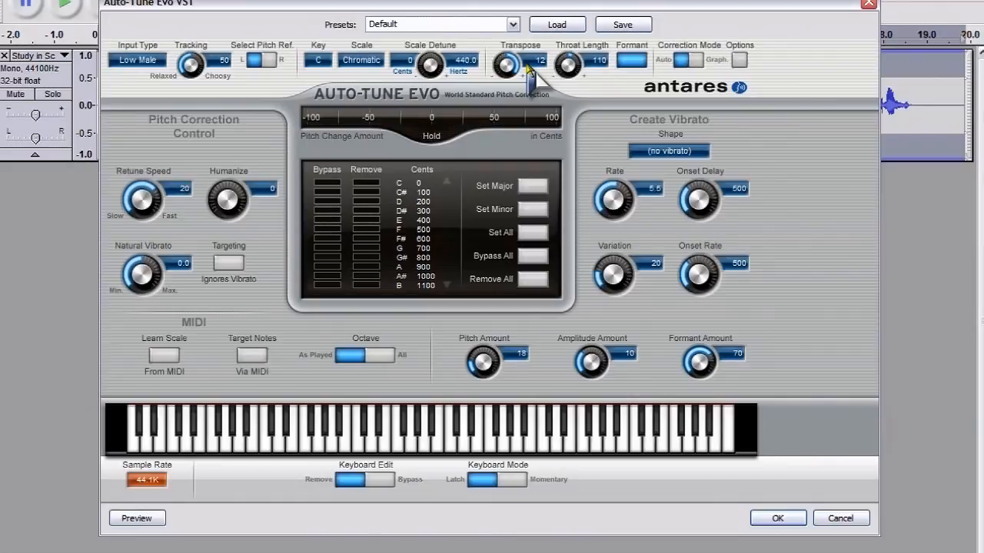
left_click_drag(507, 65, 535, 73)
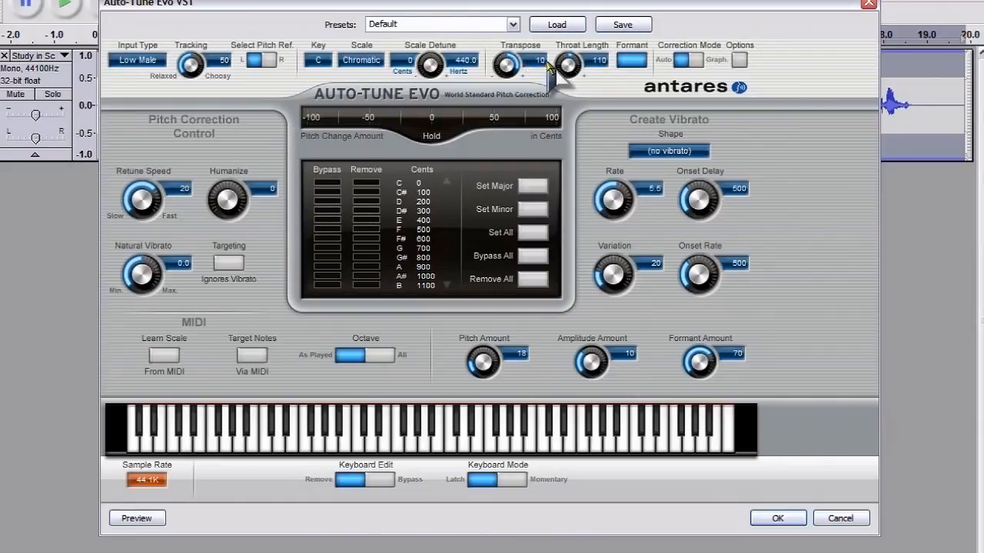
left_click_drag(572, 65, 568, 69)
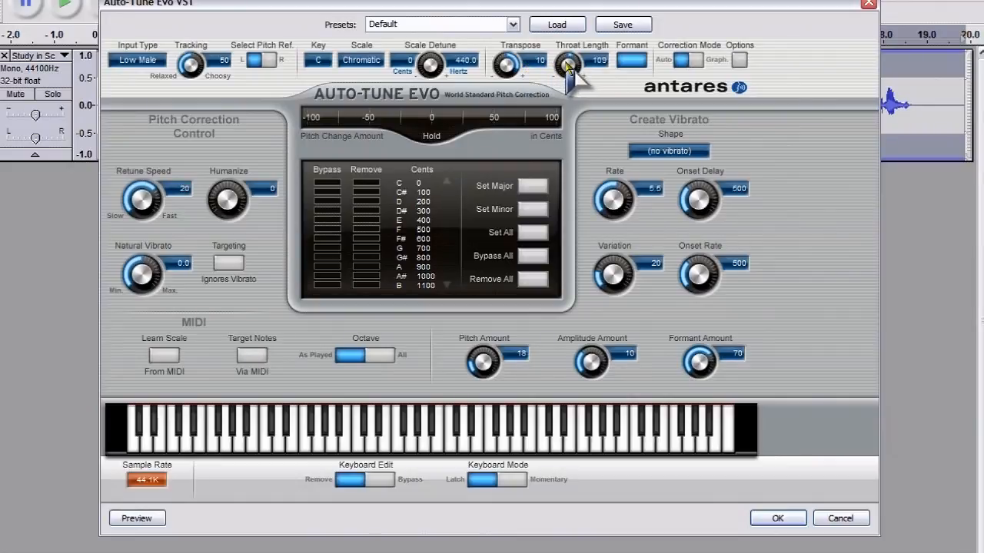
left_click_drag(569, 65, 568, 58)
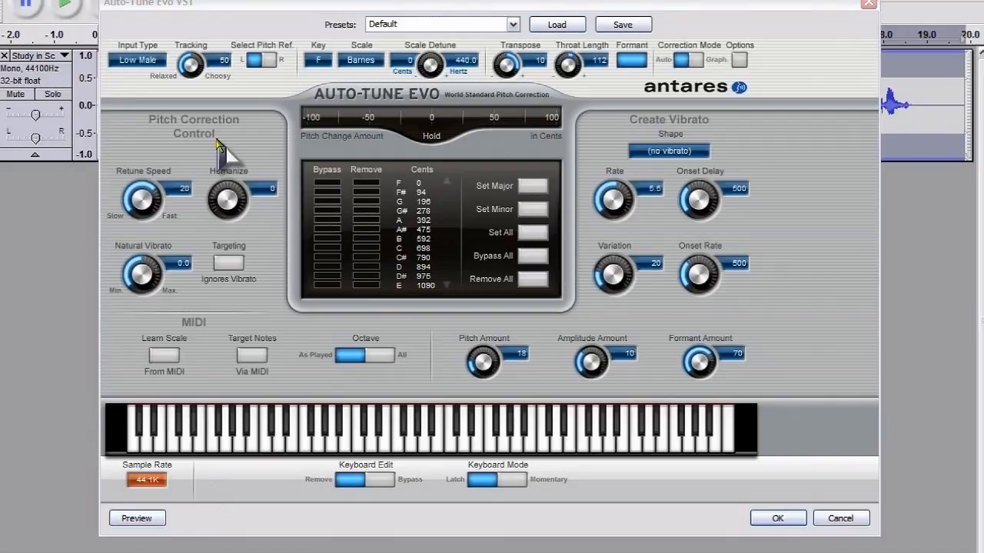
left_click(137, 517)
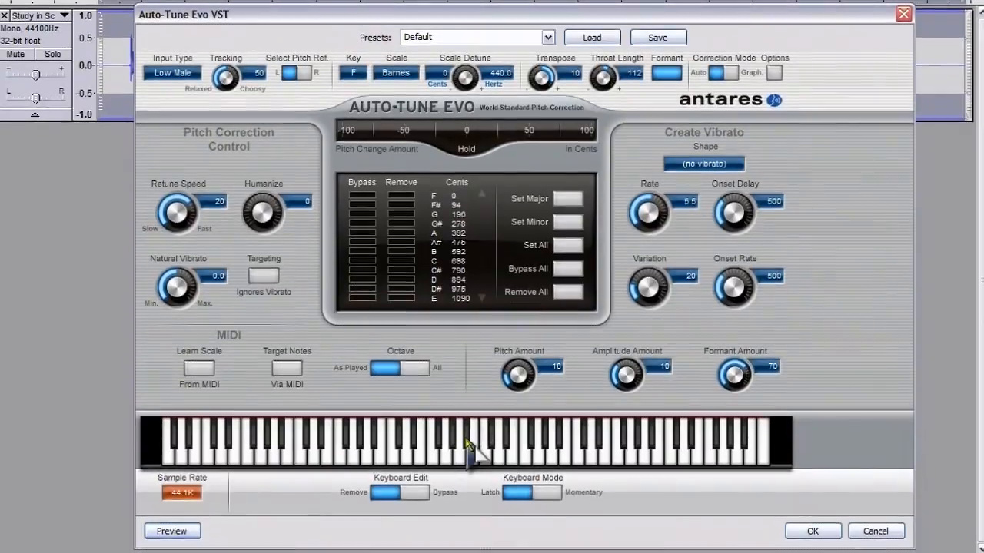
mouse_move(223, 538)
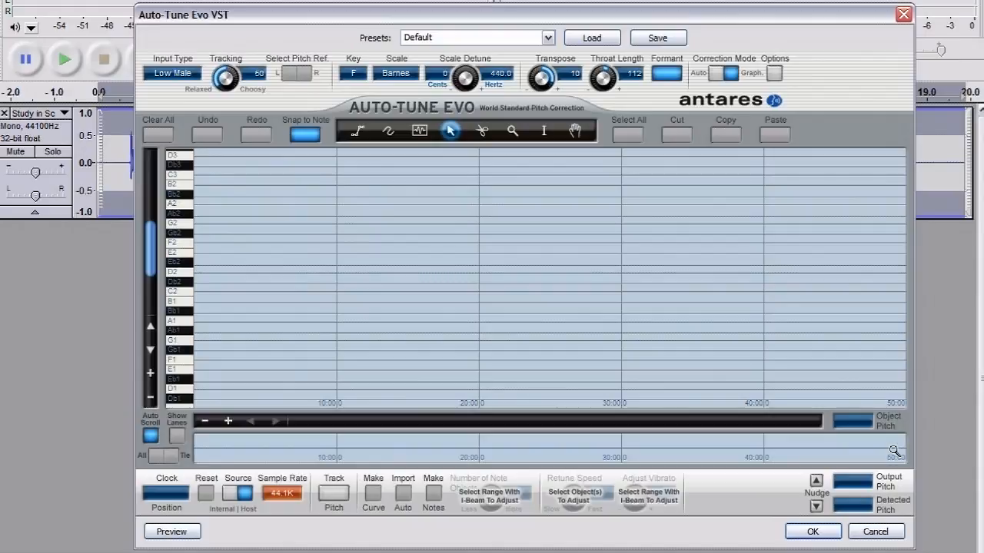
mouse_move(110, 172)
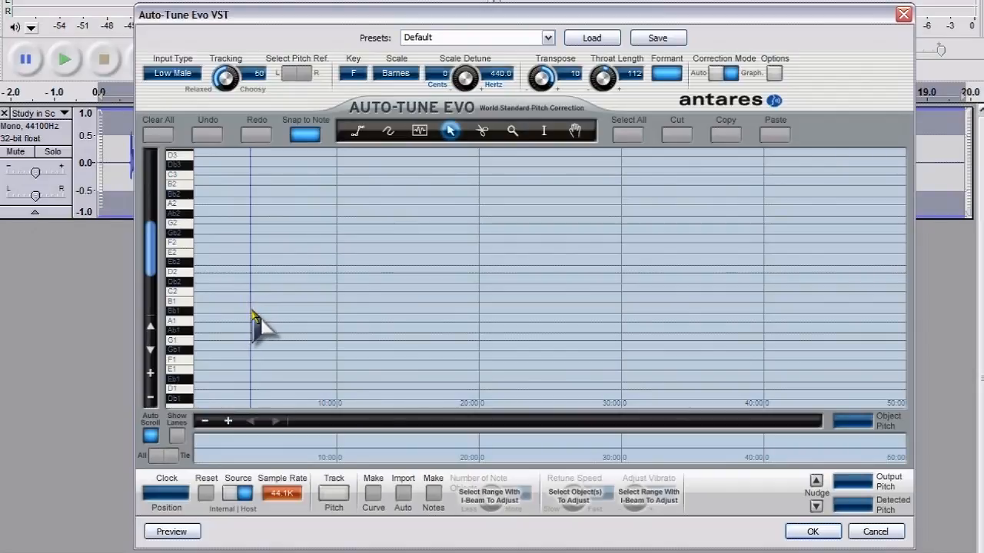
mouse_move(285, 437)
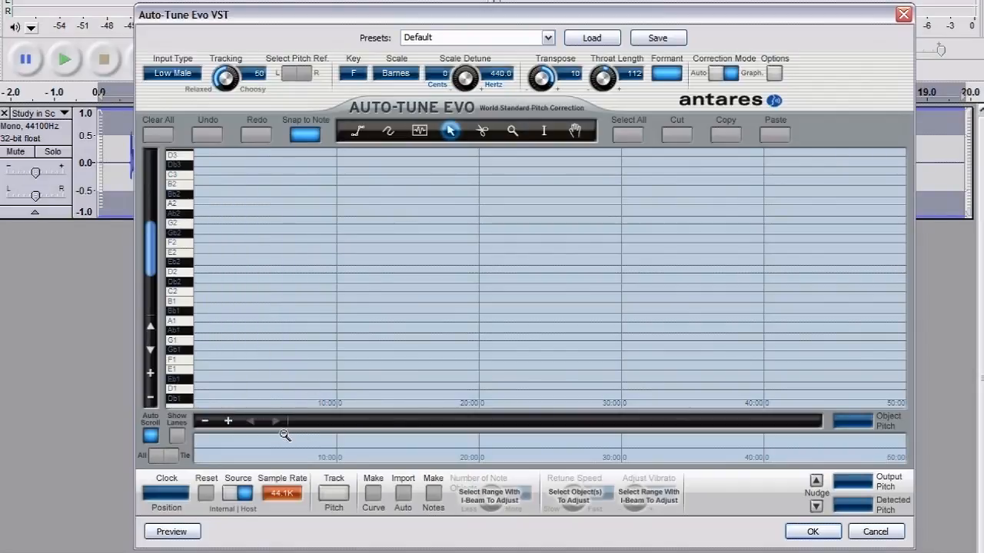
mouse_move(295, 427)
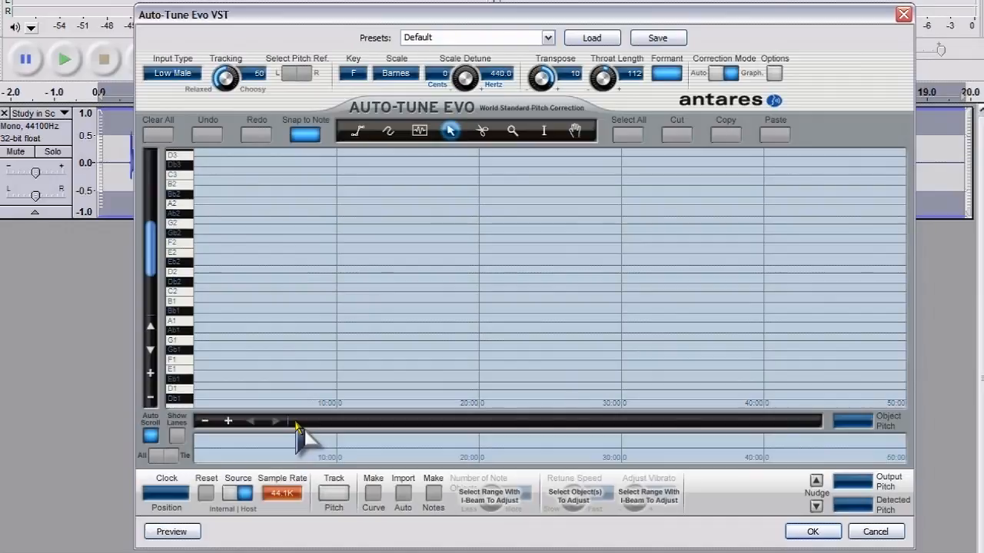
mouse_move(341, 510)
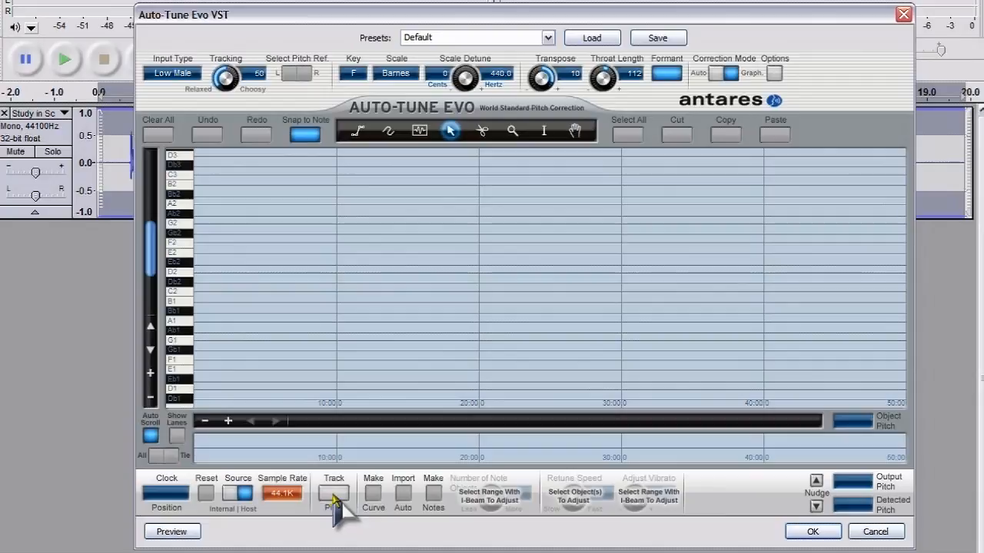
- Arm Track Pitch in Auto-Tune Evo's graph mode so the clip's pitch can be captured
left_click(172, 531)
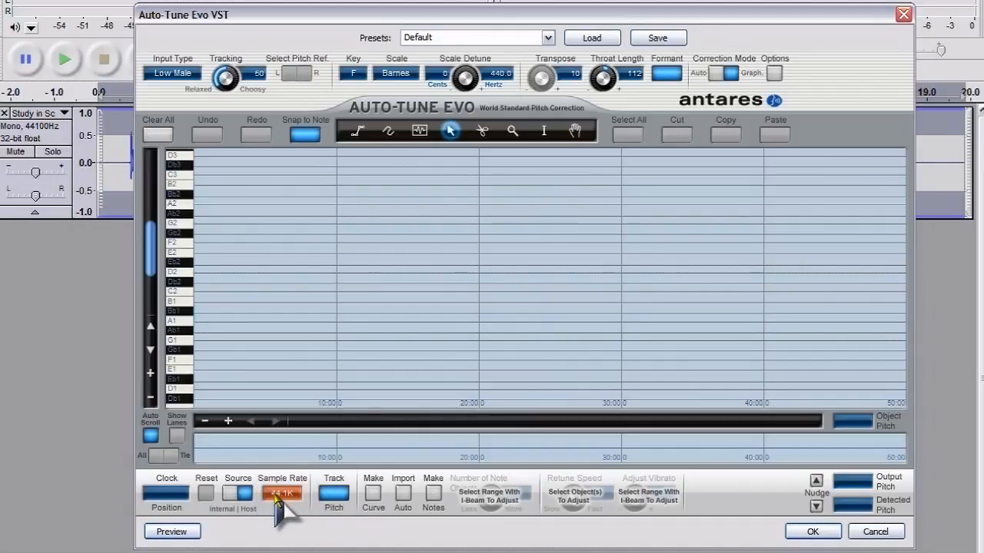
left_click(334, 489)
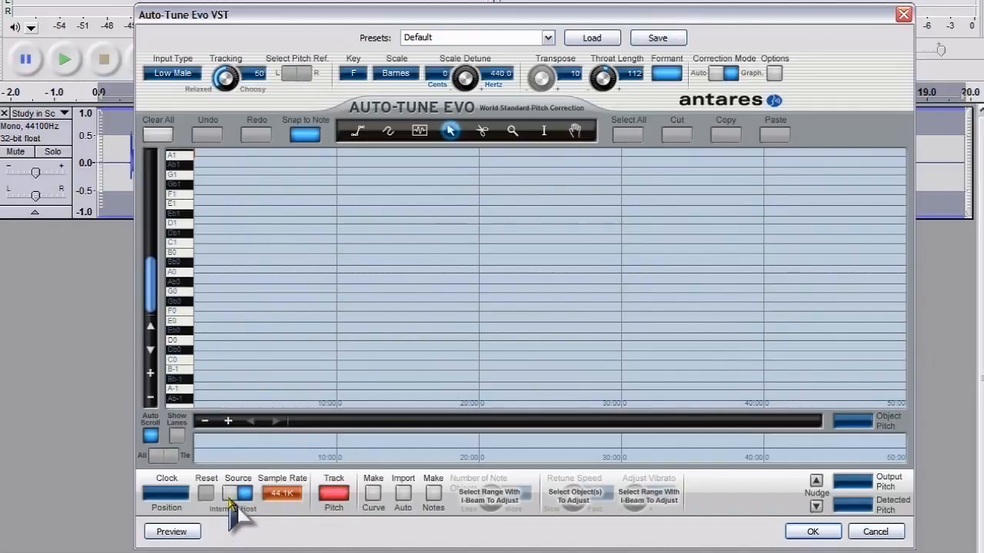
mouse_move(234, 513)
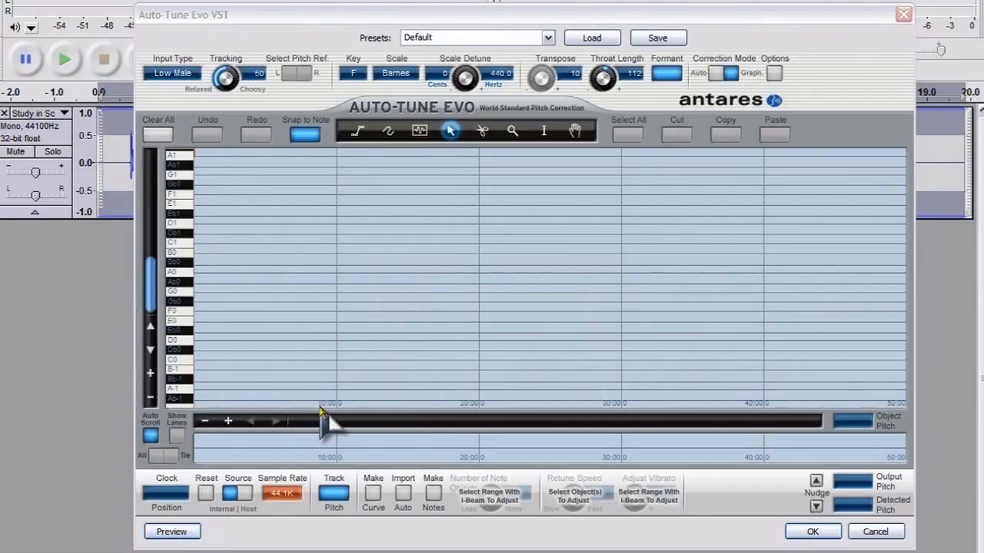
- Preview the clip through Auto-Tune Evo so a red tracked pitch line appears in the graph
left_click(172, 532)
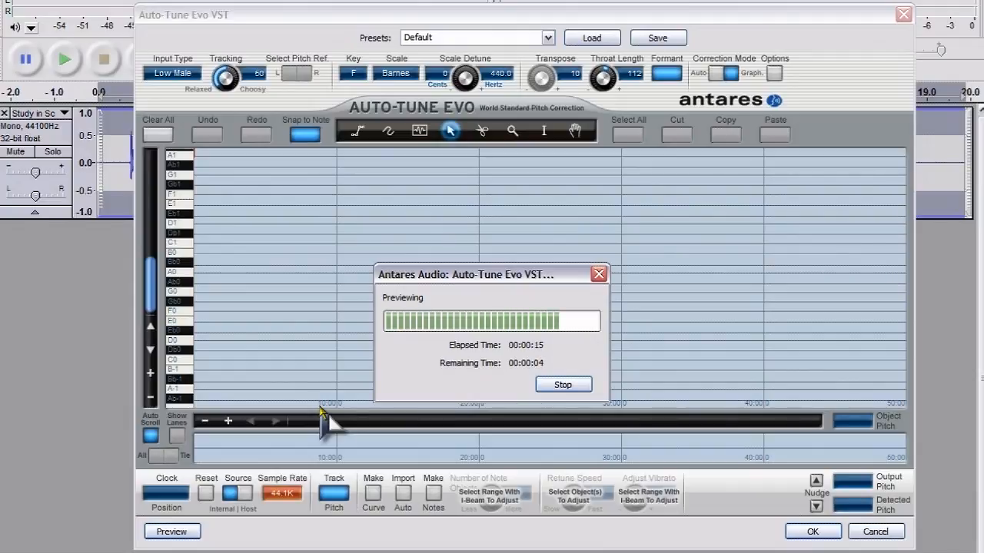
left_click(562, 384)
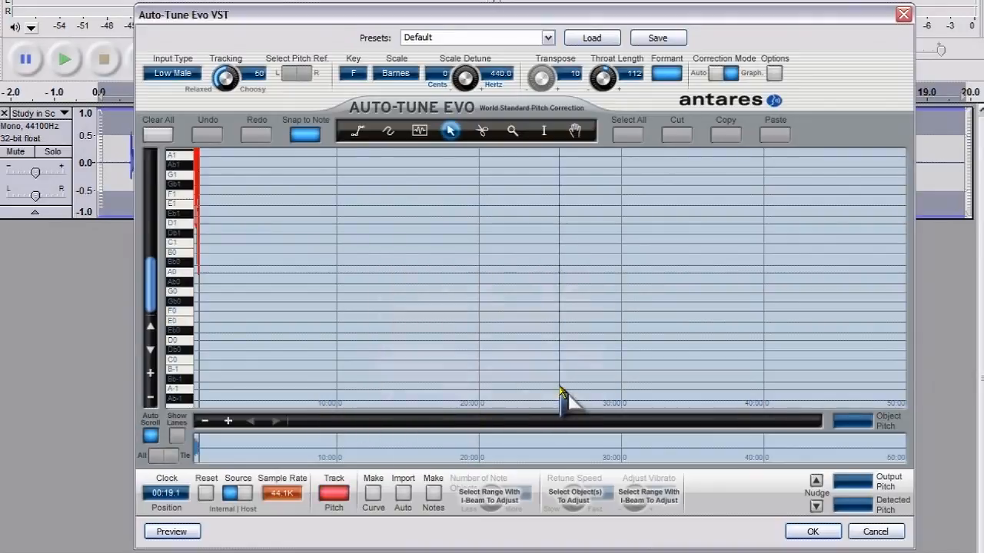